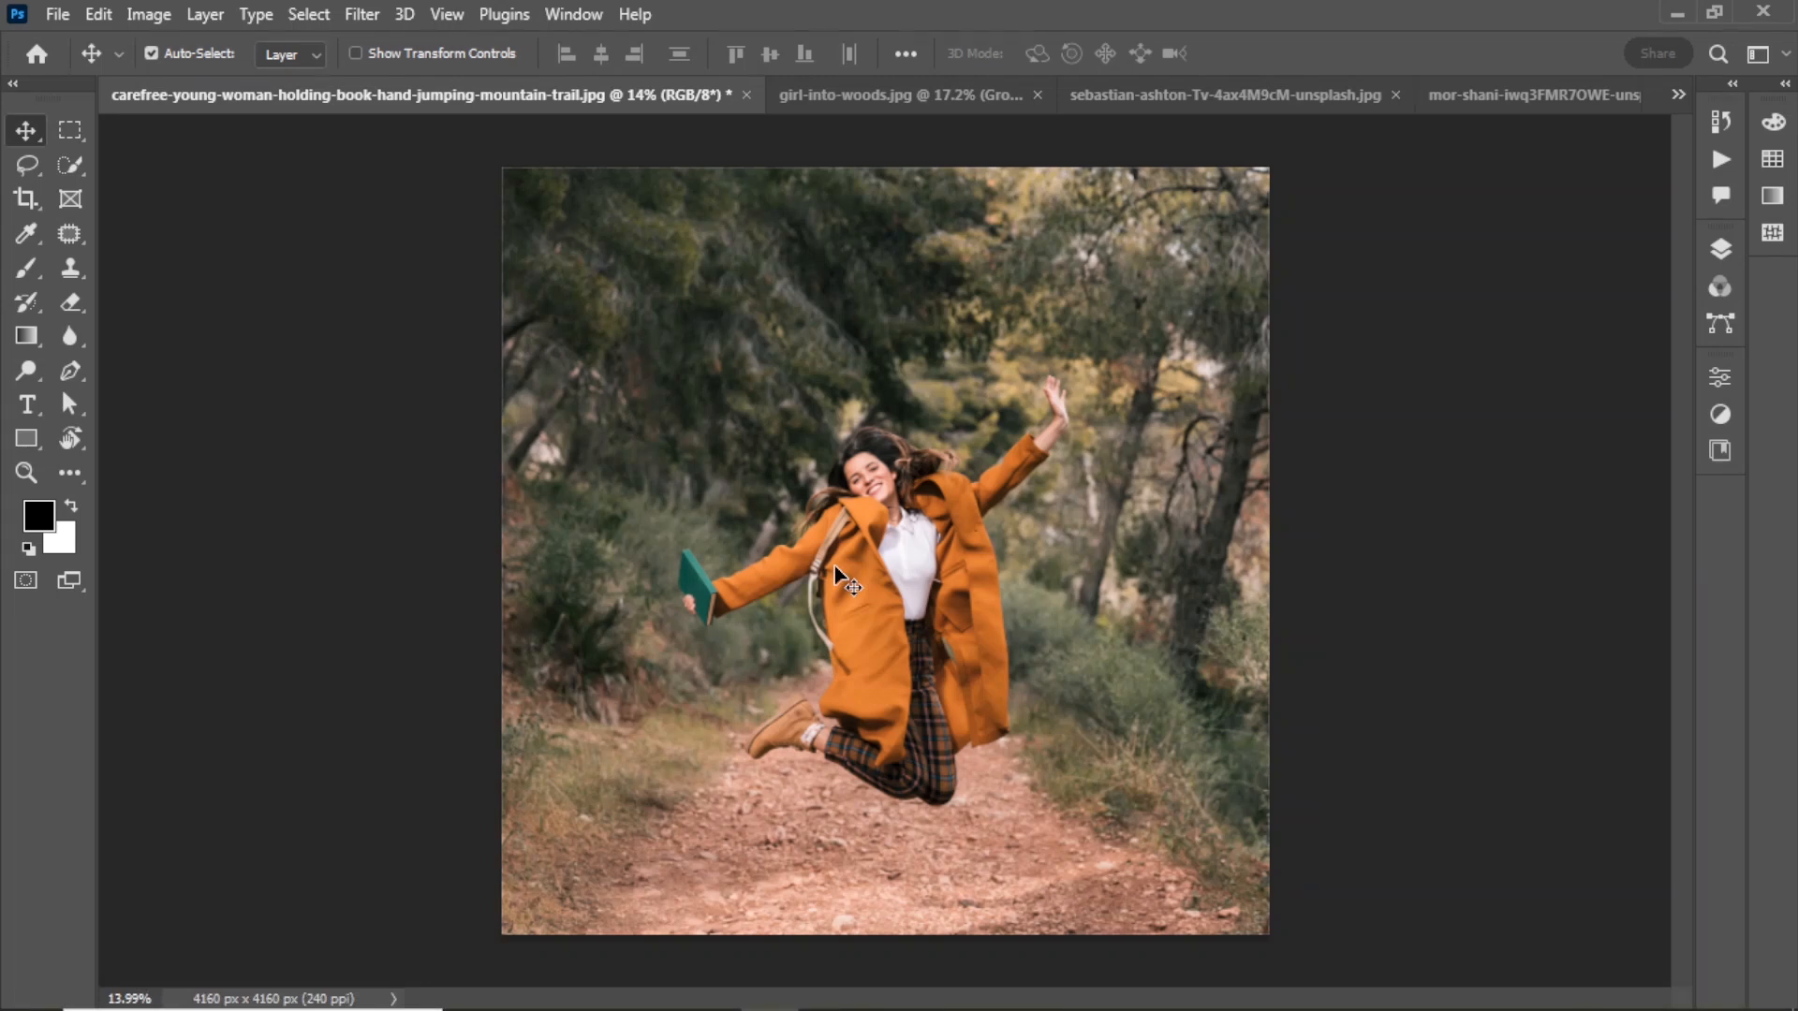
pyautogui.moveTo(630, 451)
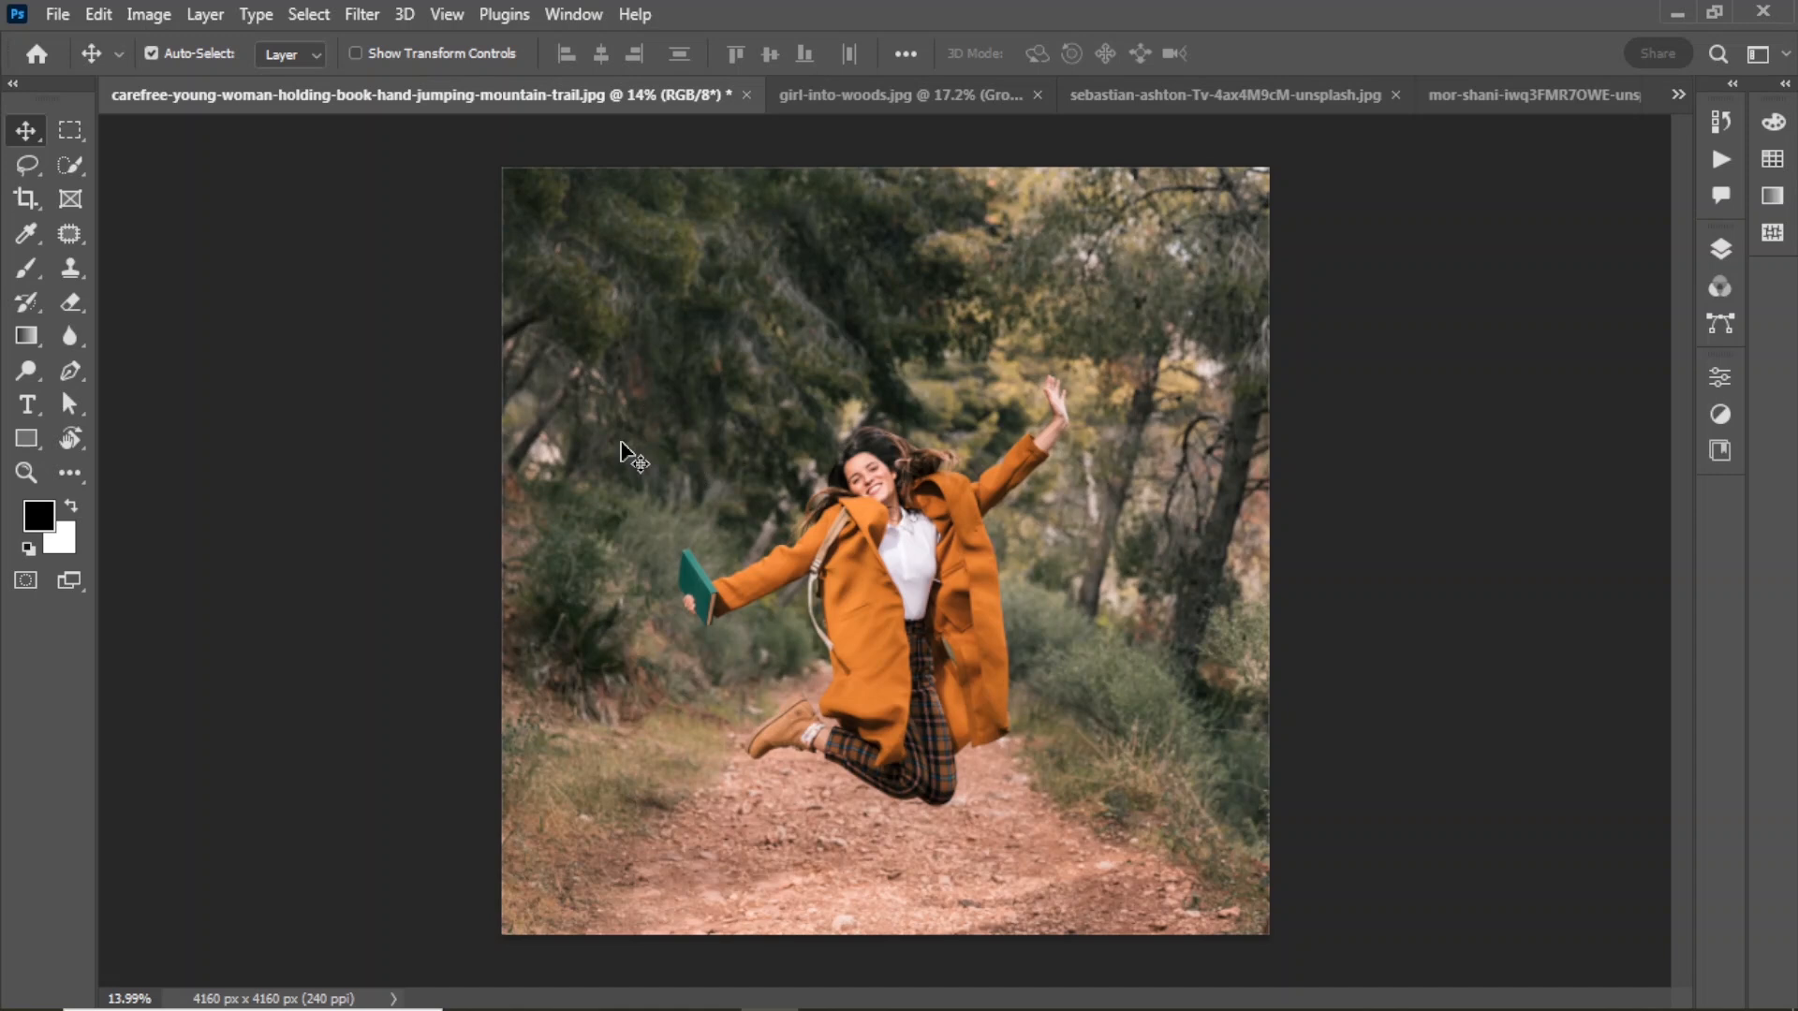
# Select the Hand tool from the Rotate View tool group to pan the photo
pyautogui.click(69, 438)
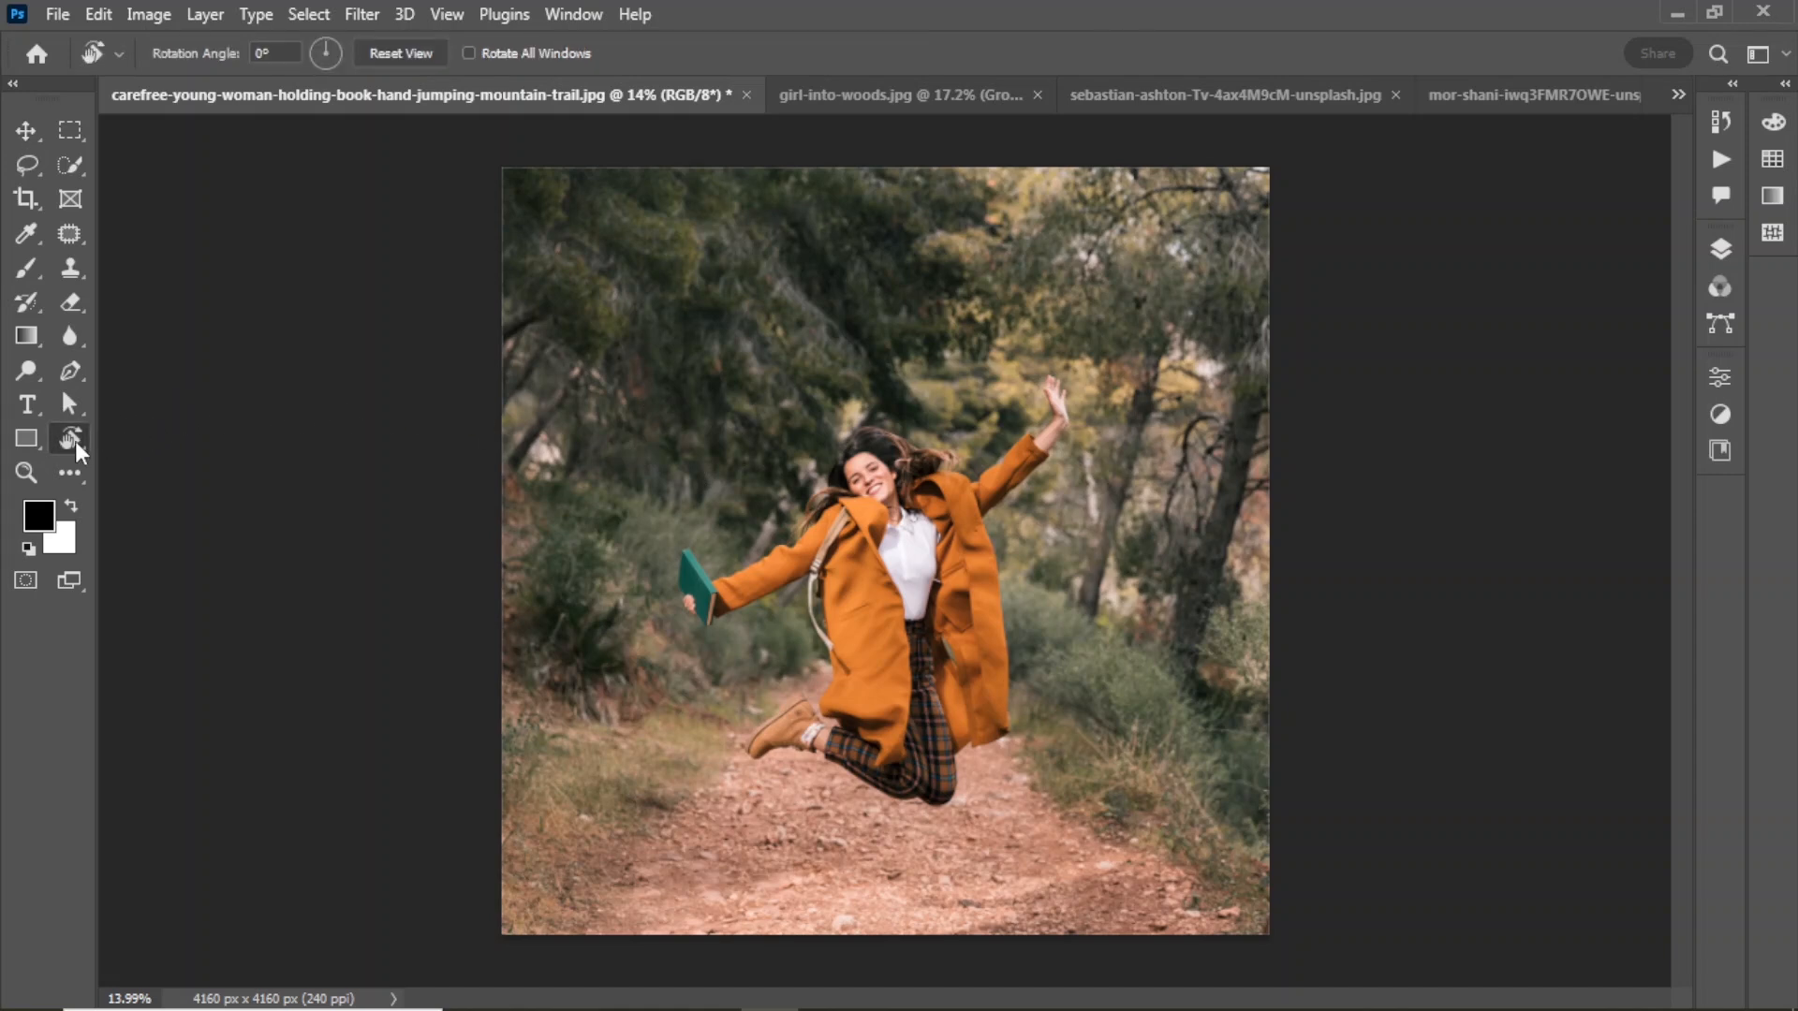
pyautogui.click(68, 439)
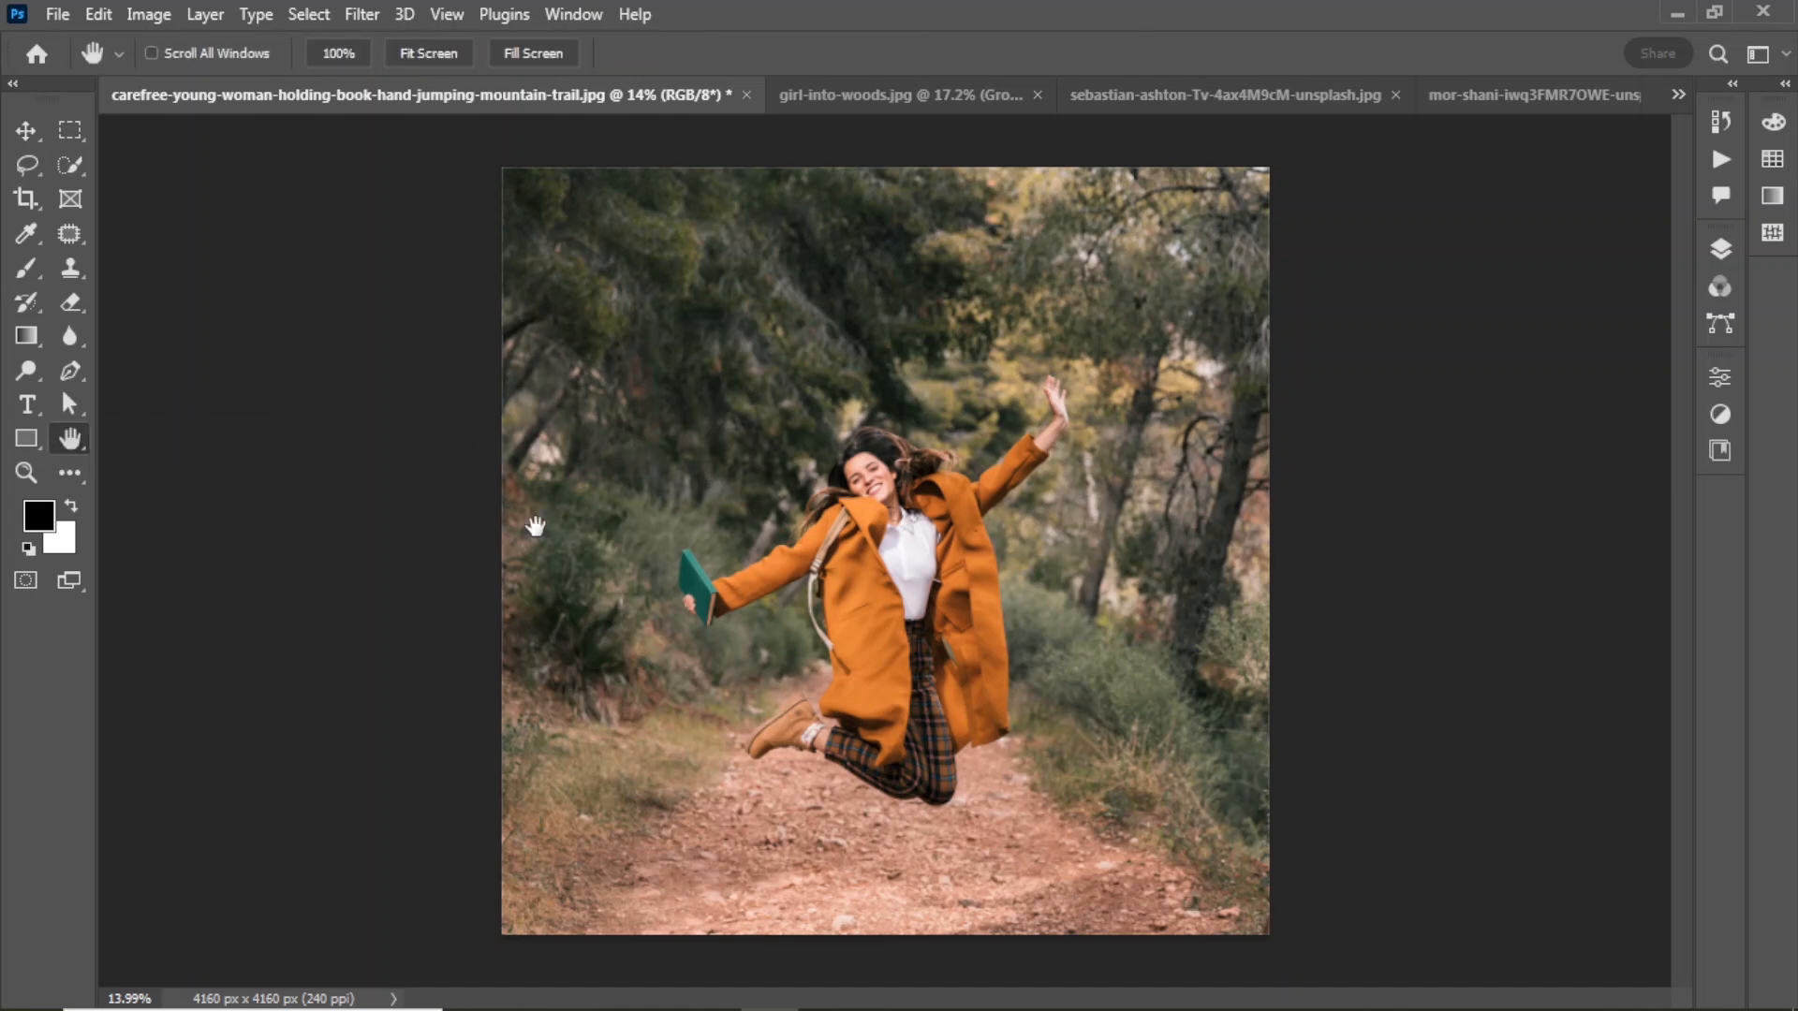
pyautogui.moveTo(562, 384)
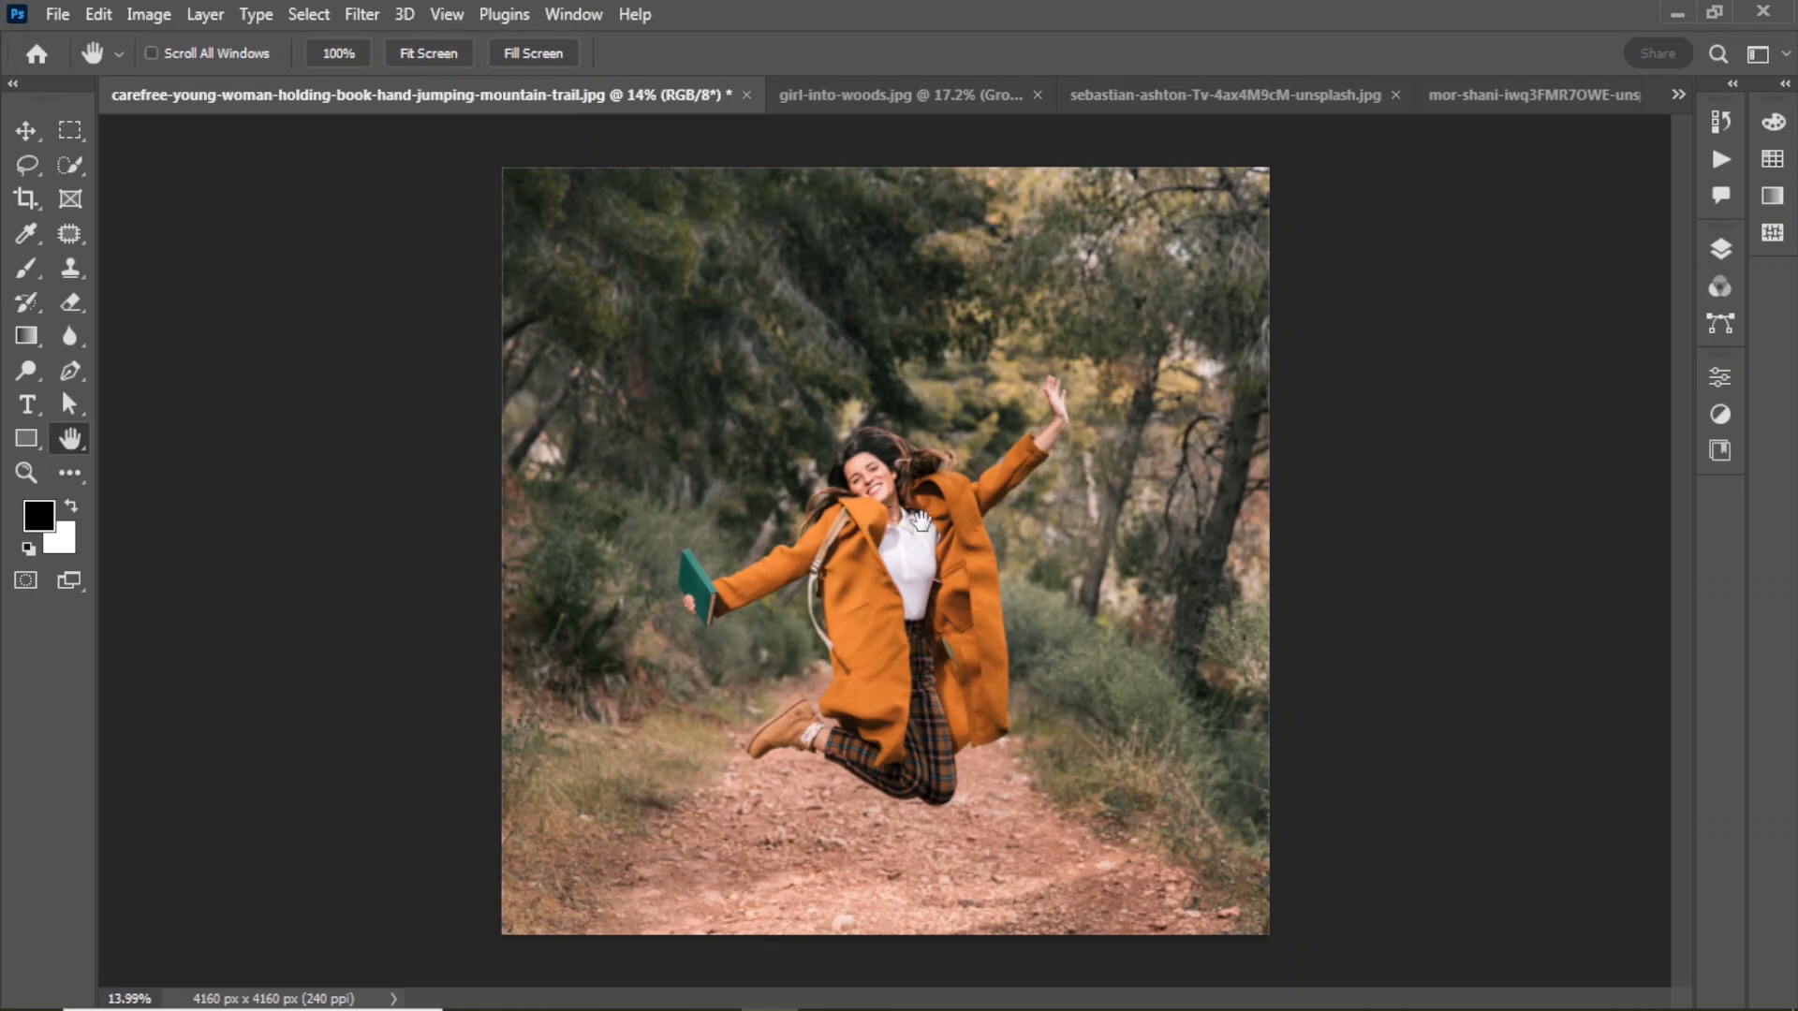
pyautogui.moveTo(233, 163)
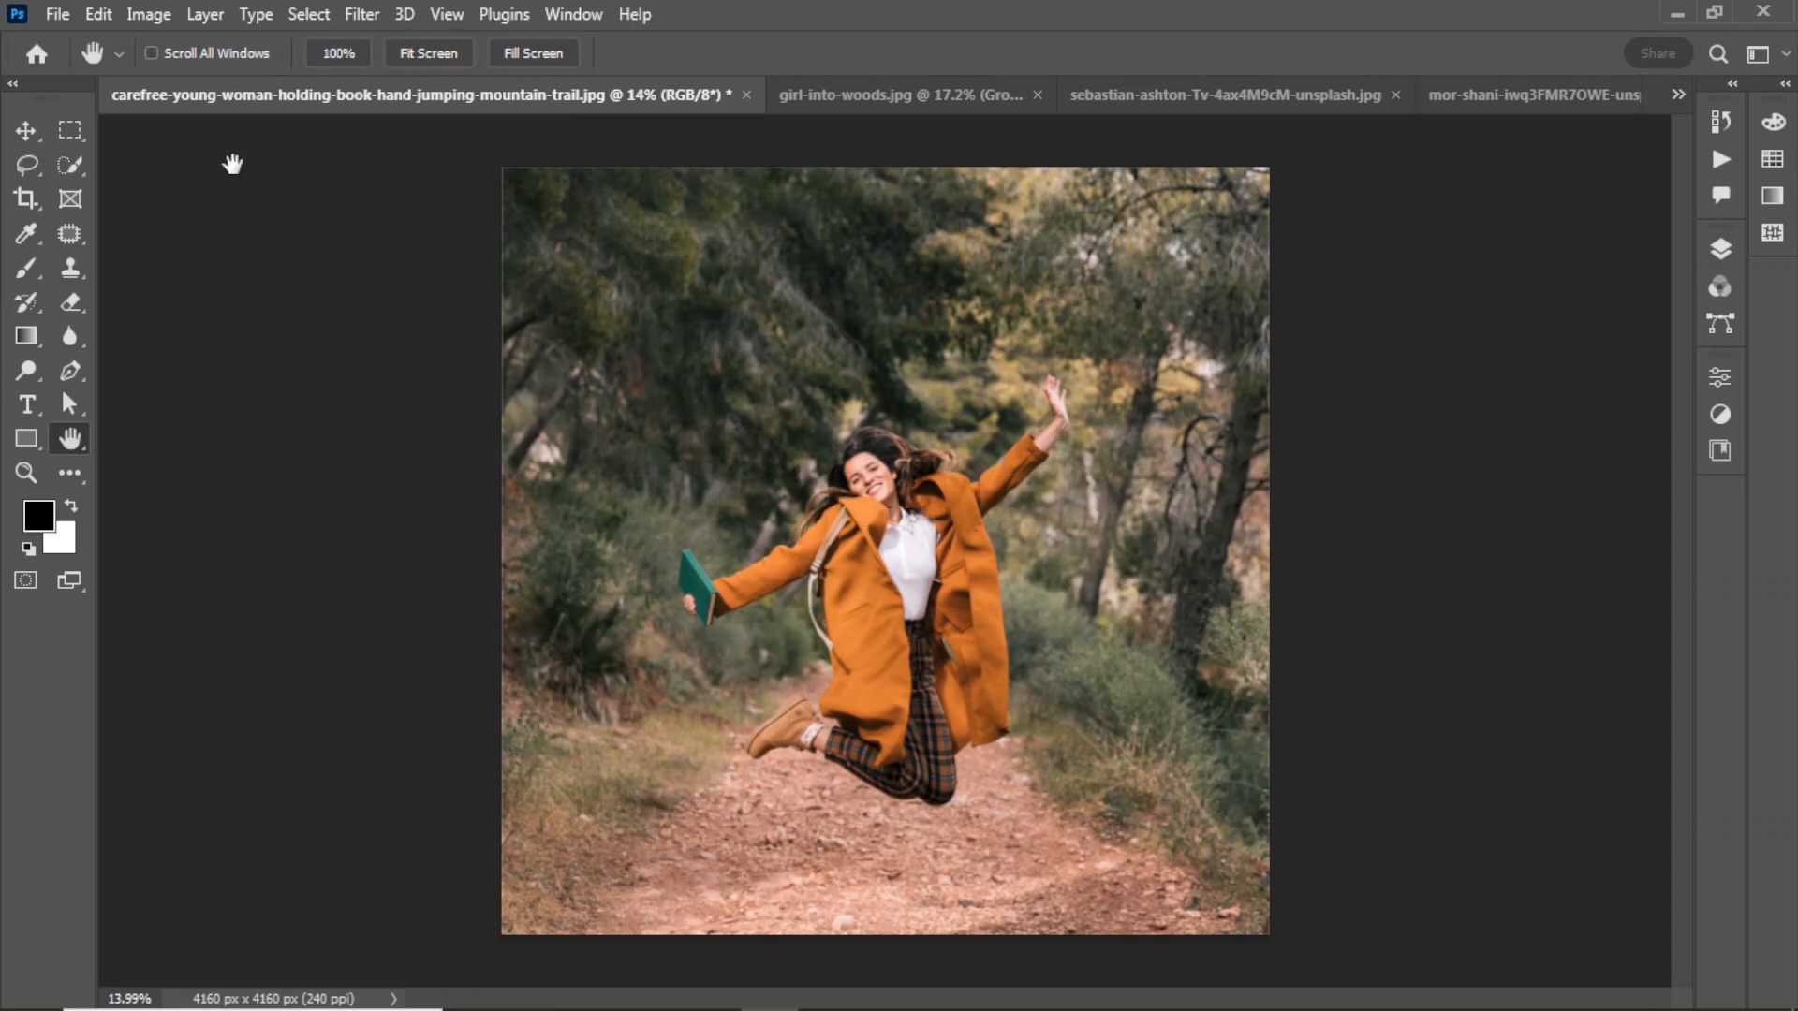
pyautogui.click(26, 130)
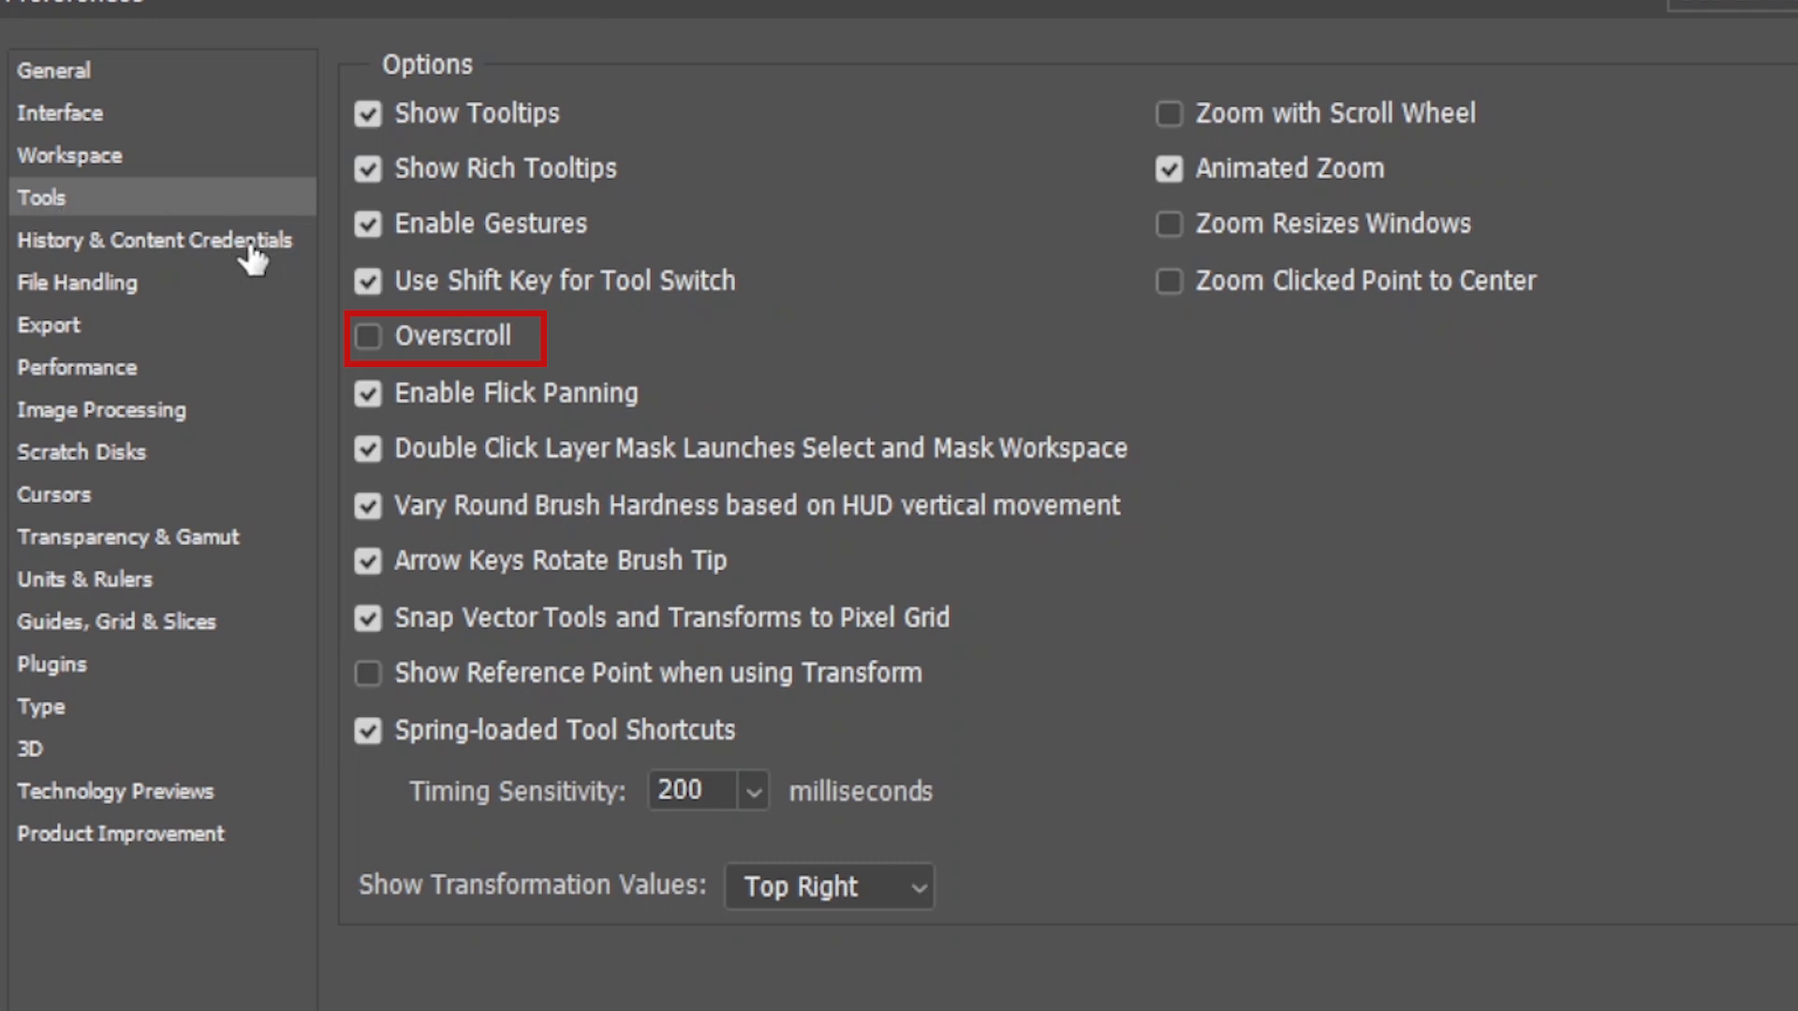
pyautogui.moveTo(369, 346)
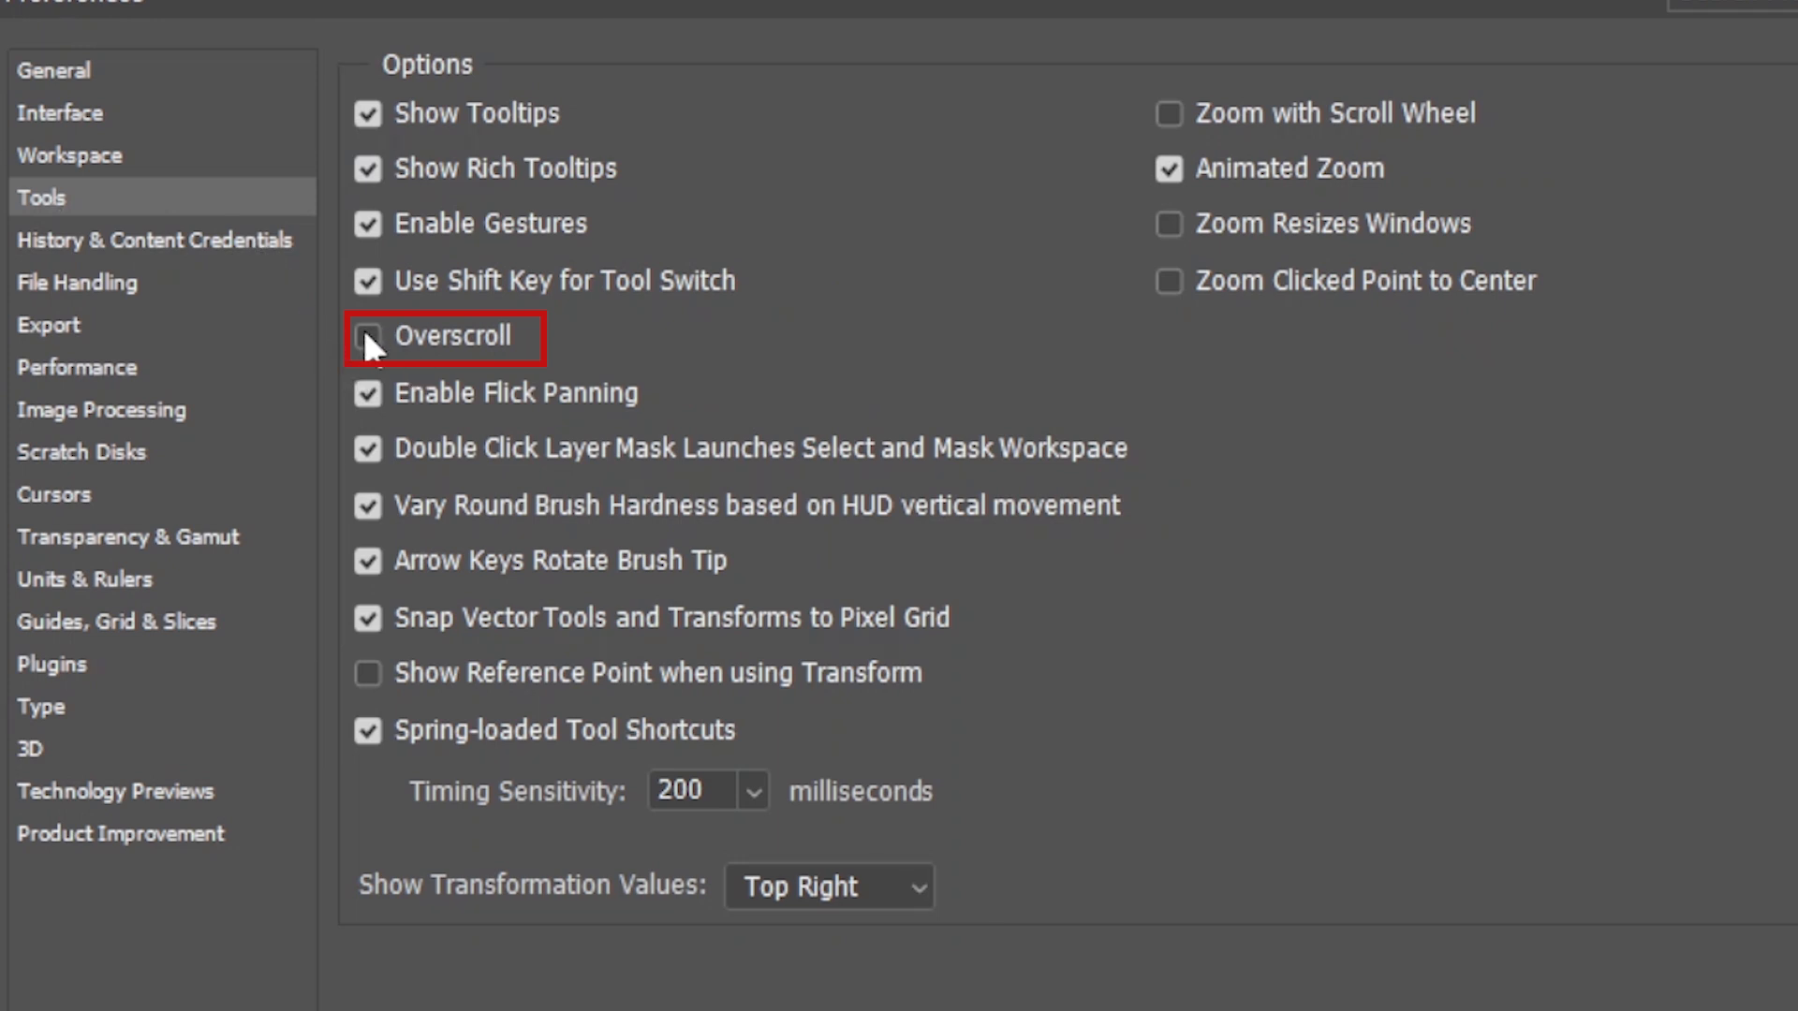
# Check Overscroll in Preferences > Tools and confirm with OK
pyautogui.click(367, 337)
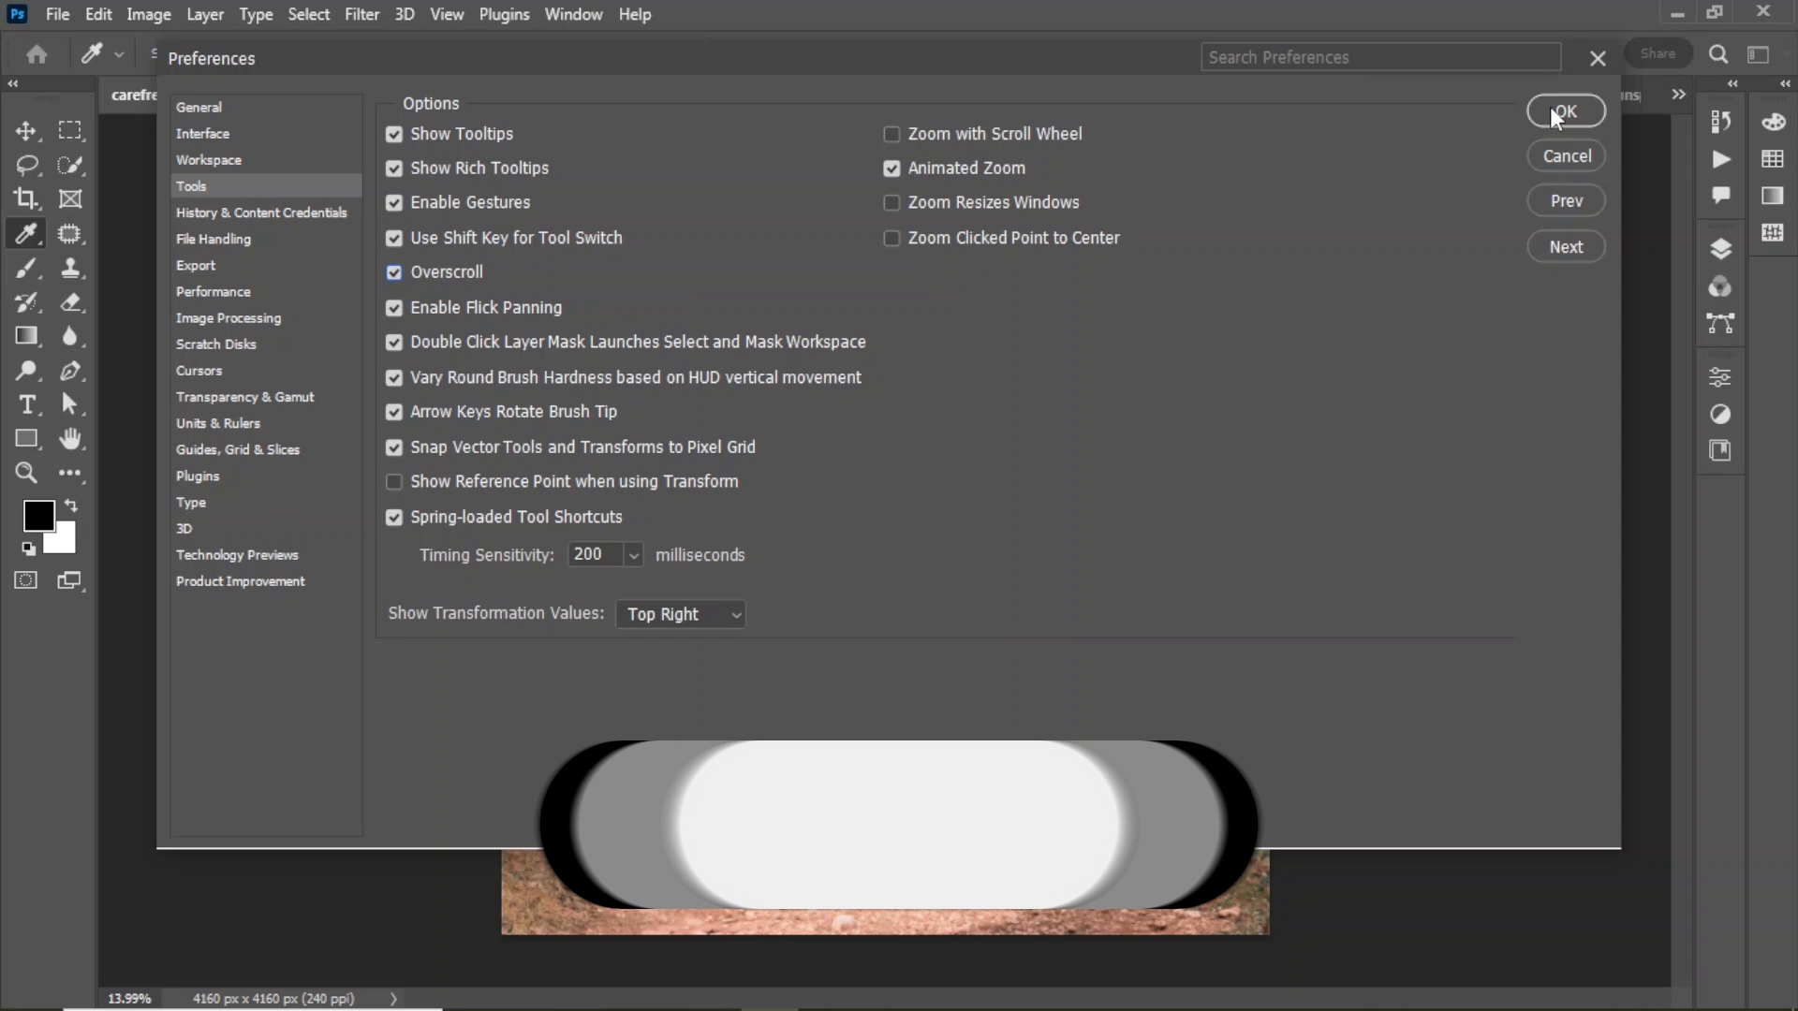
pyautogui.click(1565, 111)
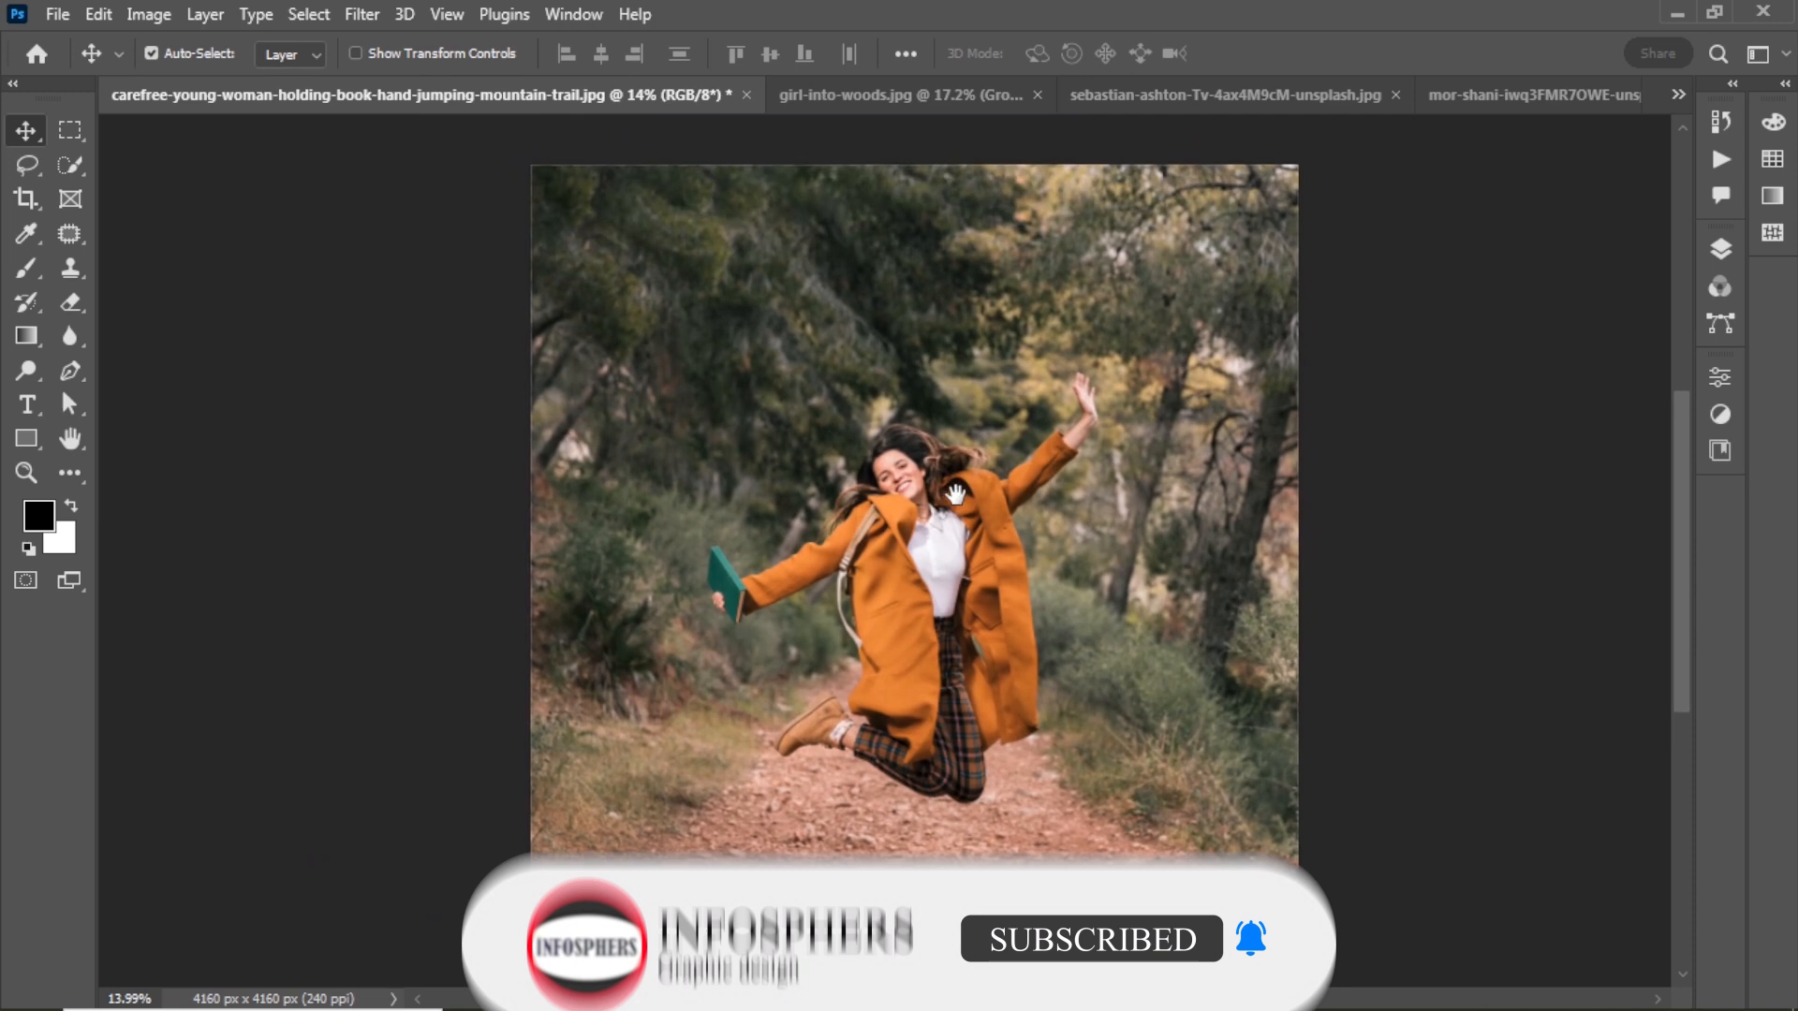
# Switch back to the Hand tool to pan the jumping-woman photo
pyautogui.click(68, 438)
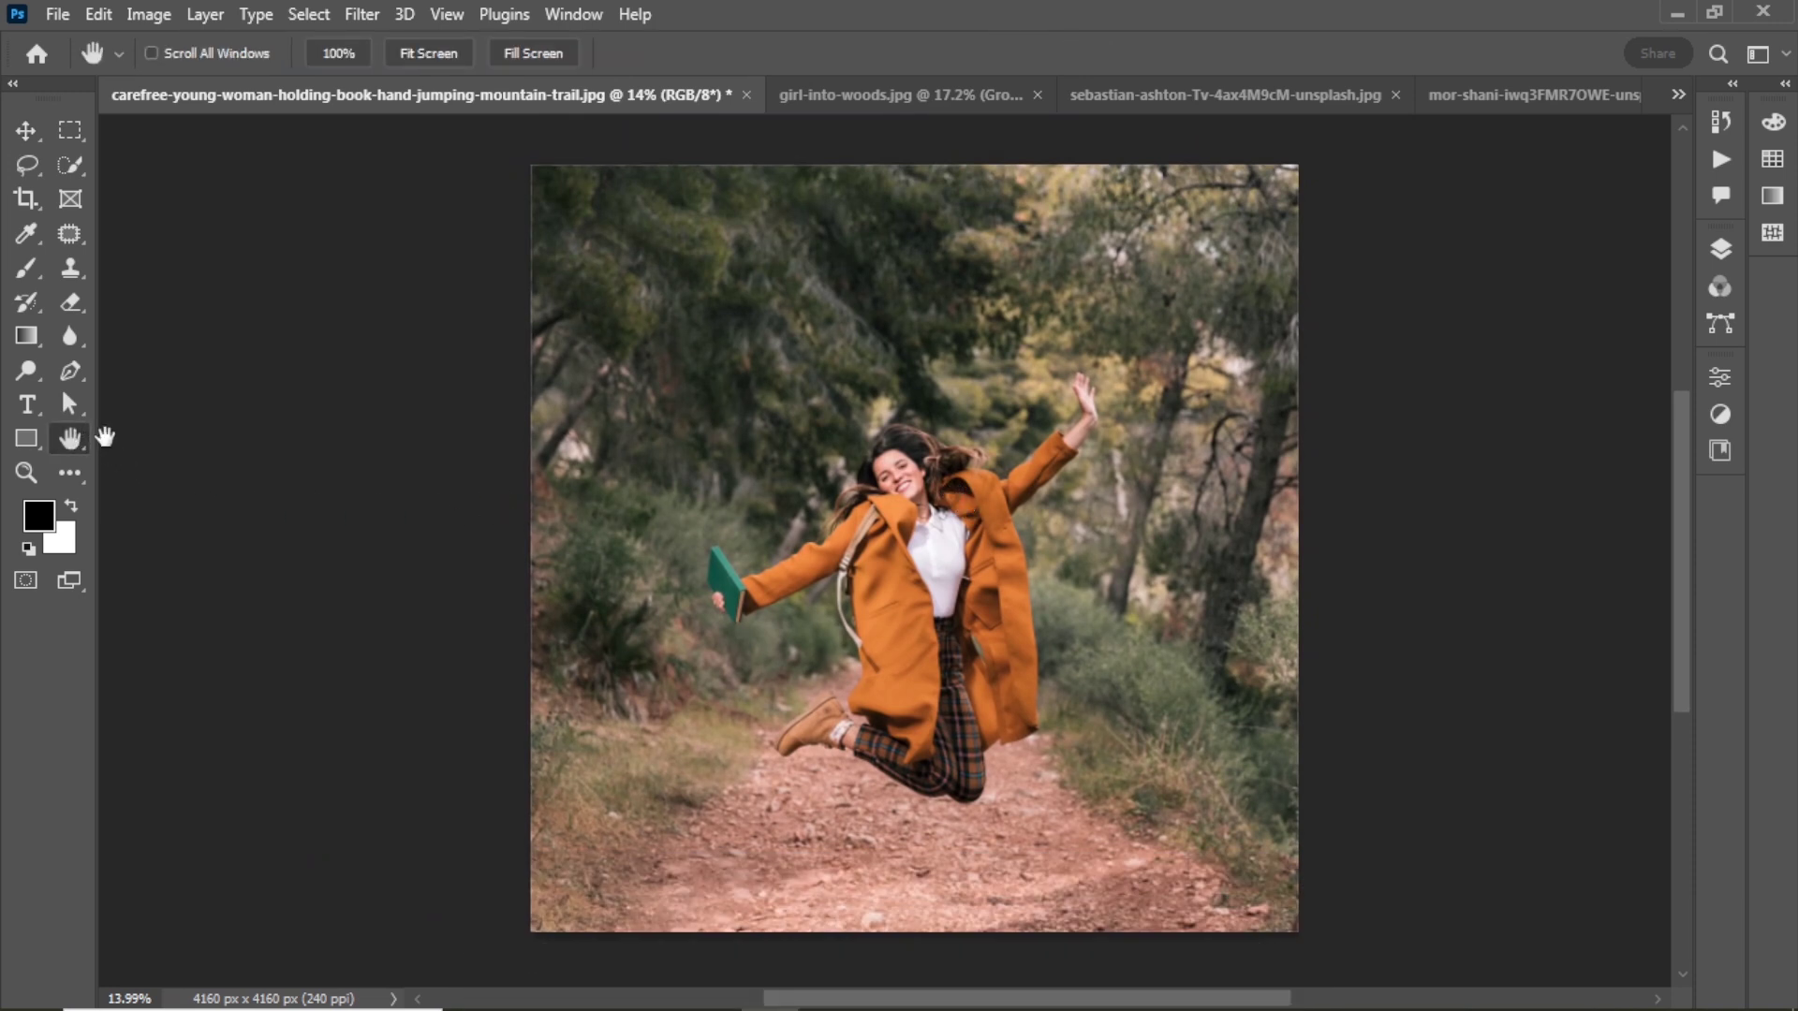